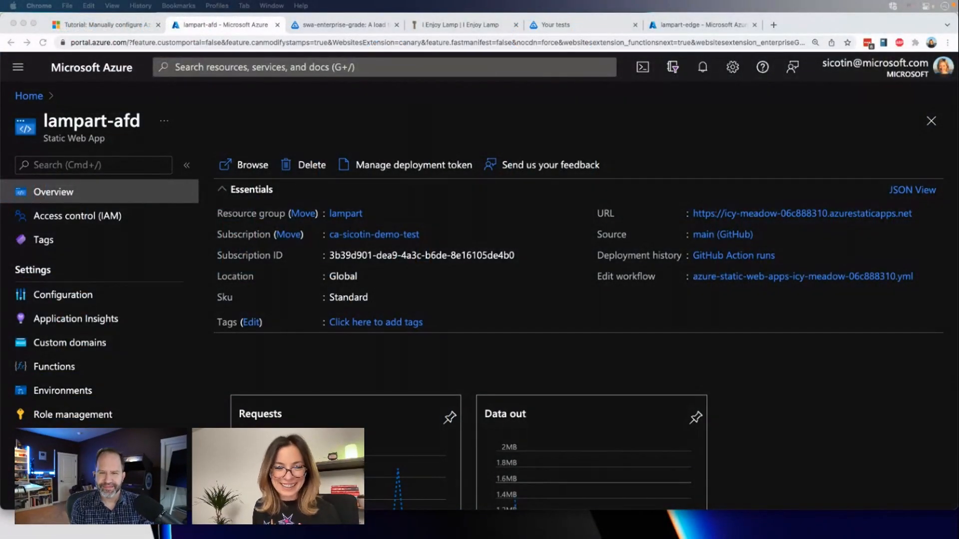
mouse_move(410, 127)
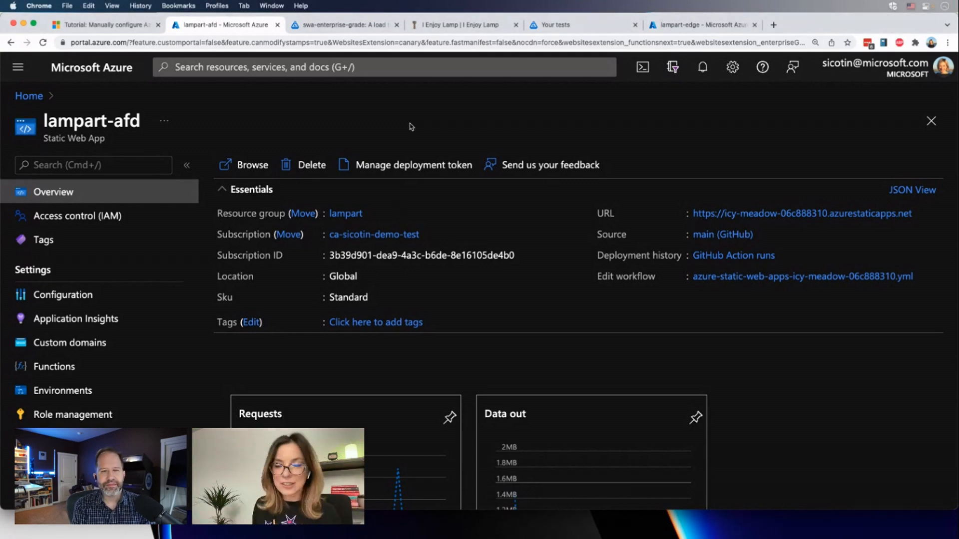
Step: After glancing at the live lamp store site, bring up lampart-afd's Enterprise-grade edge settings
left_click(461, 24)
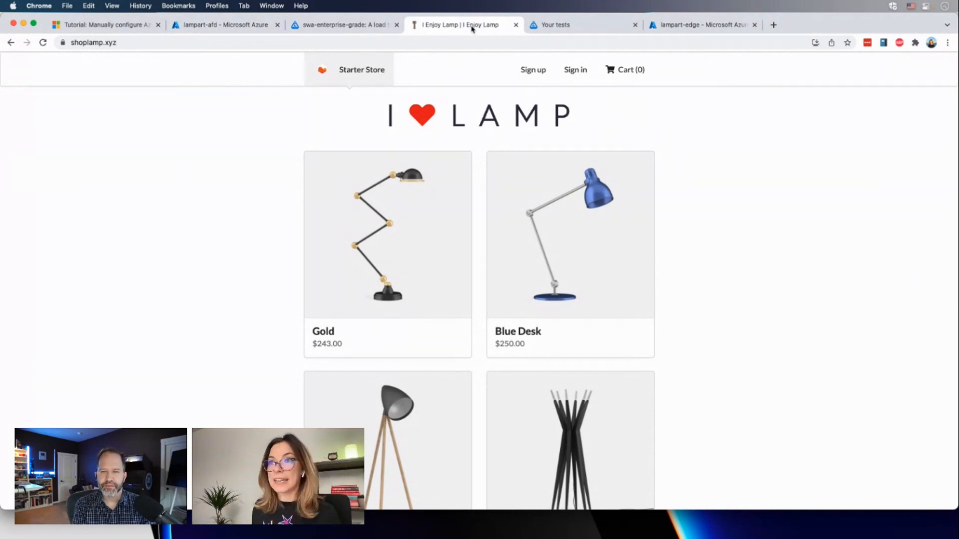
mouse_move(178, 95)
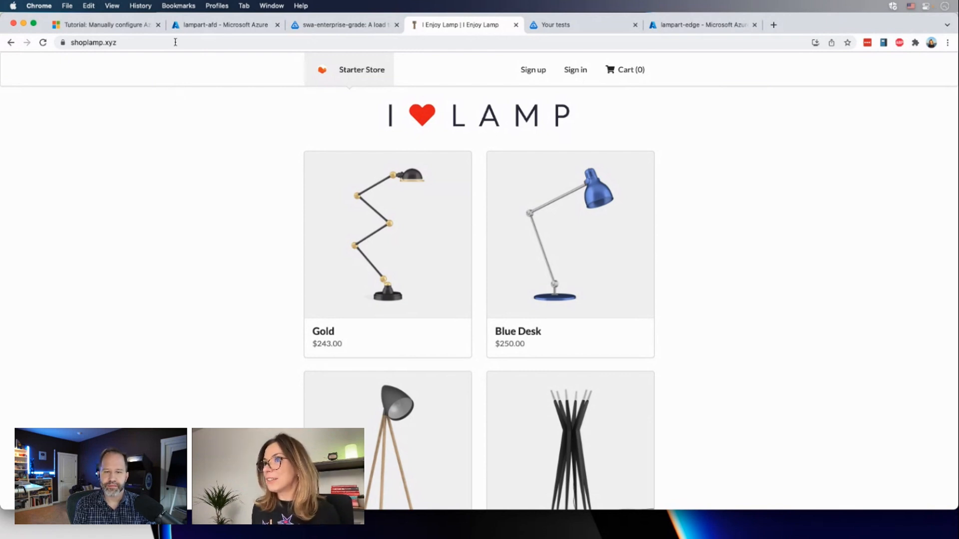
left_click(225, 24)
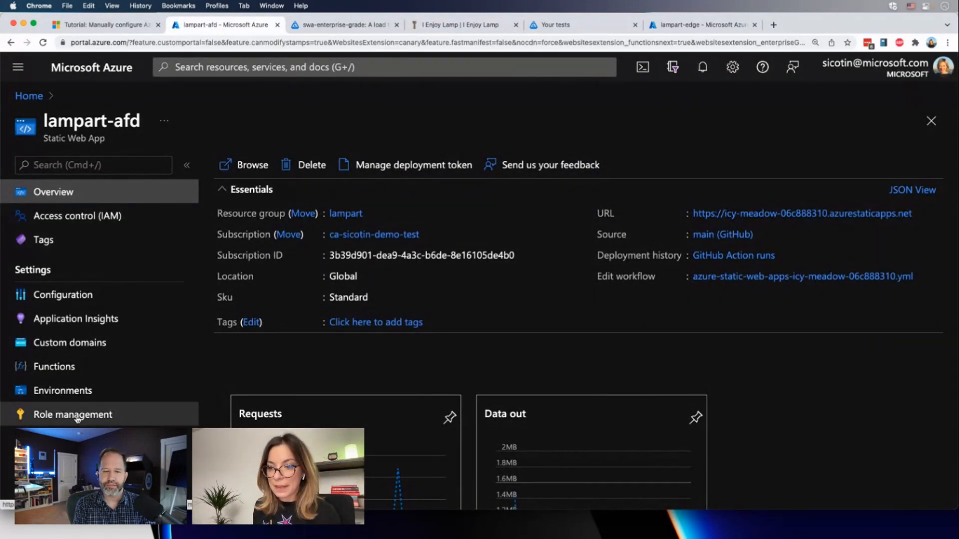
scroll("down", 3)
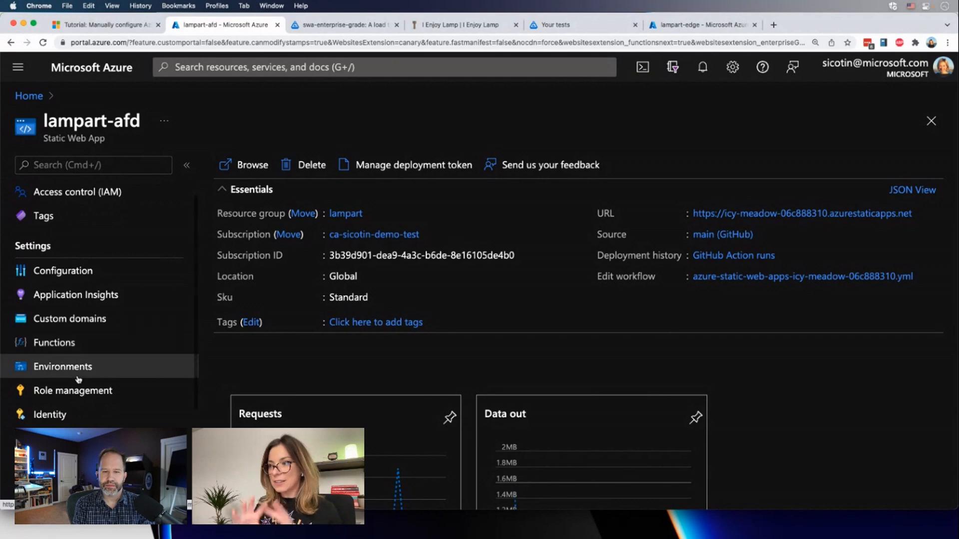
mouse_move(63, 366)
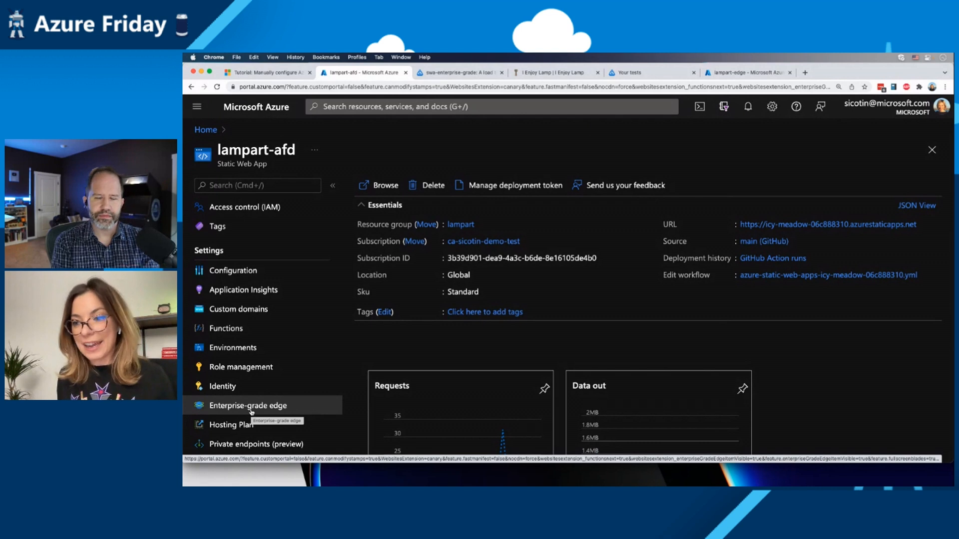
left_click(246, 406)
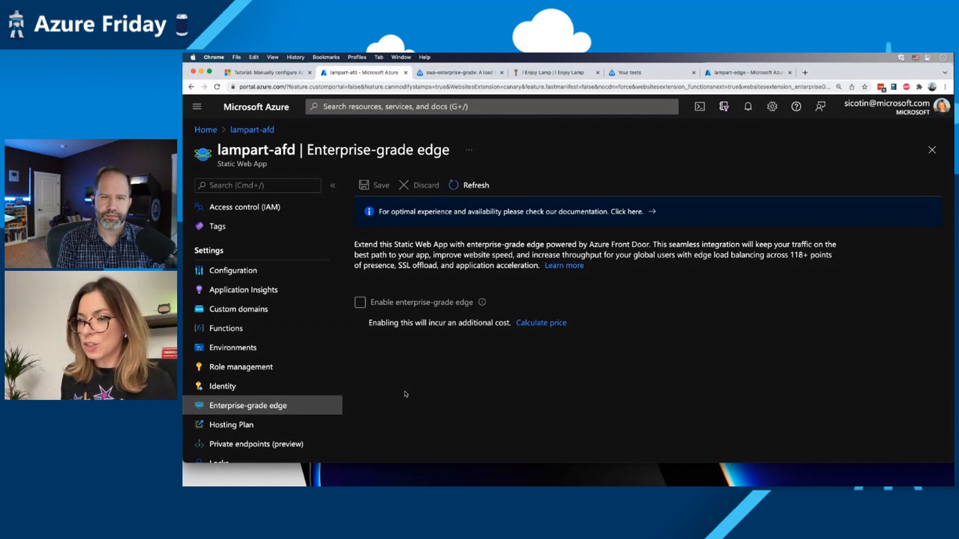
mouse_move(238, 309)
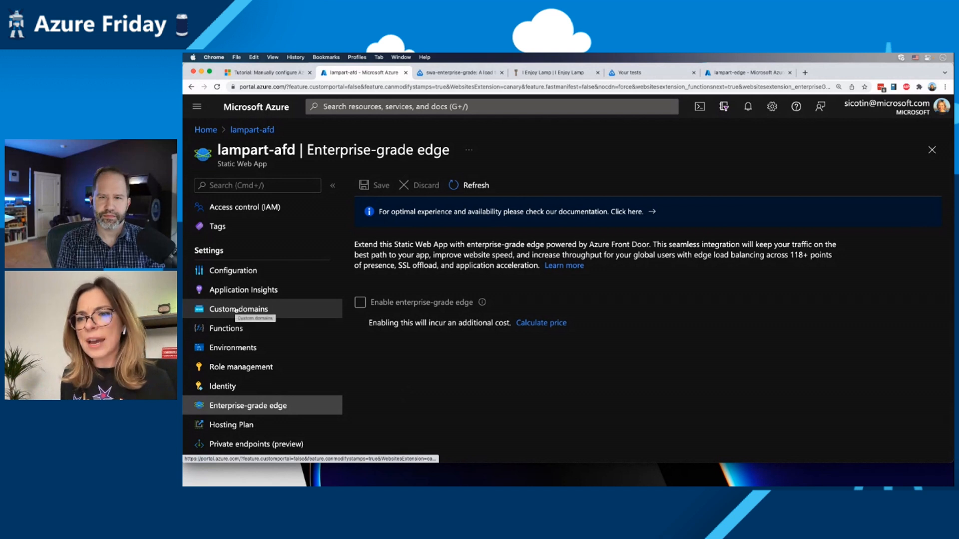
Step: Check the shoplamp.xyz custom domains are ready, then return to the Enterprise-grade edge settings
left_click(238, 309)
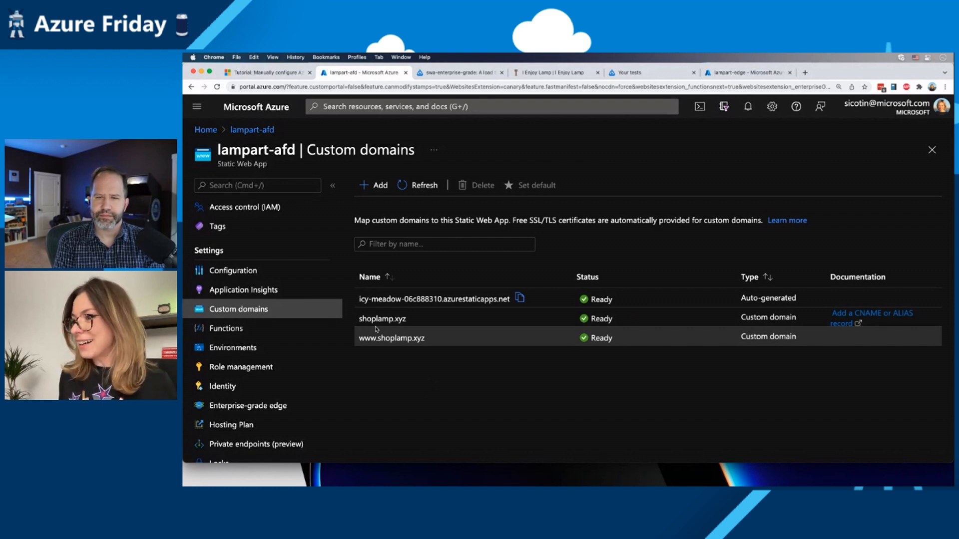
left_click(246, 405)
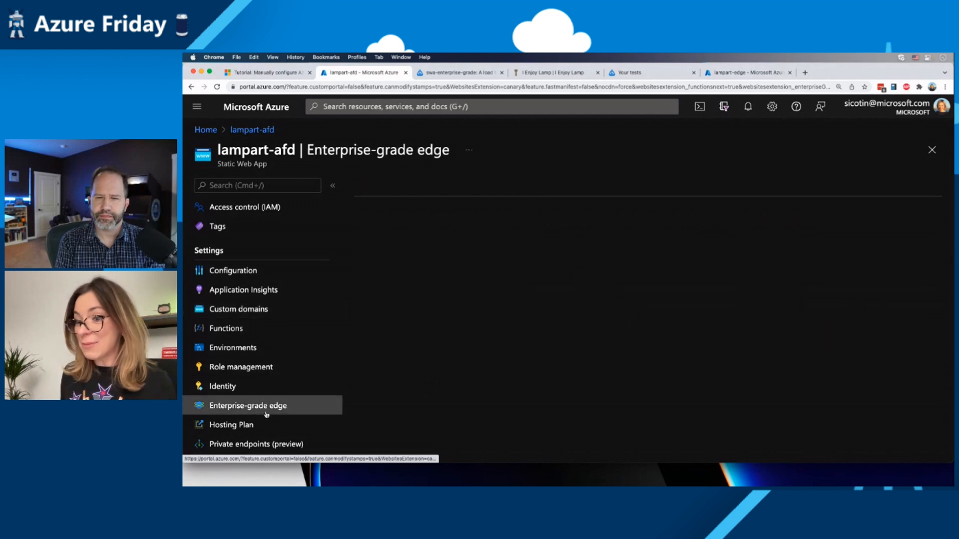
left_click(247, 406)
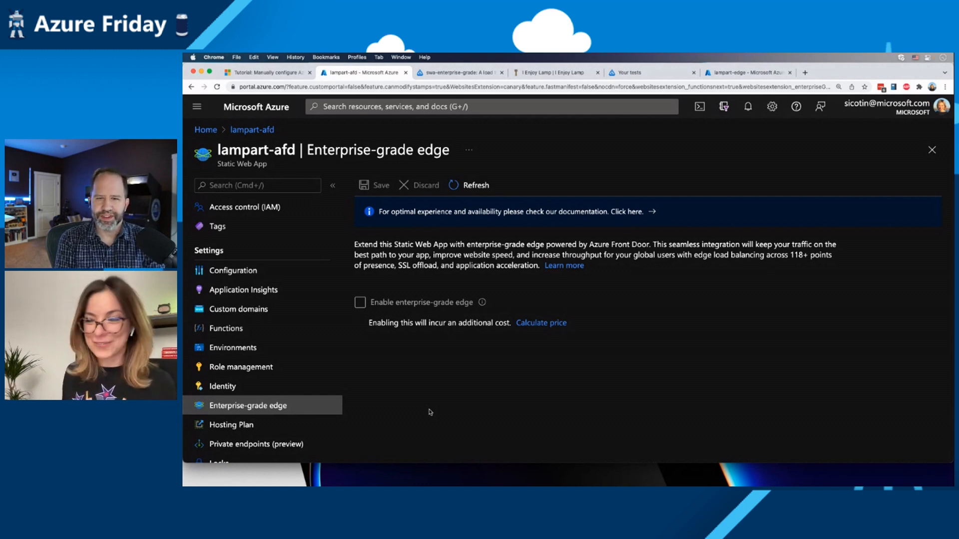
Step: Mark Enable enterprise-grade edge for lampart-afd, leaving the change unsaved
left_click(359, 302)
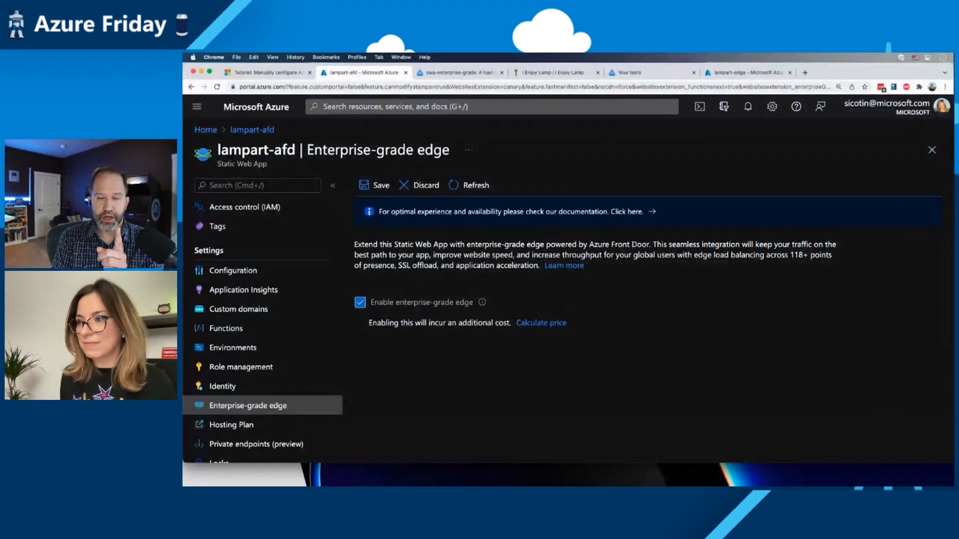
mouse_move(541, 397)
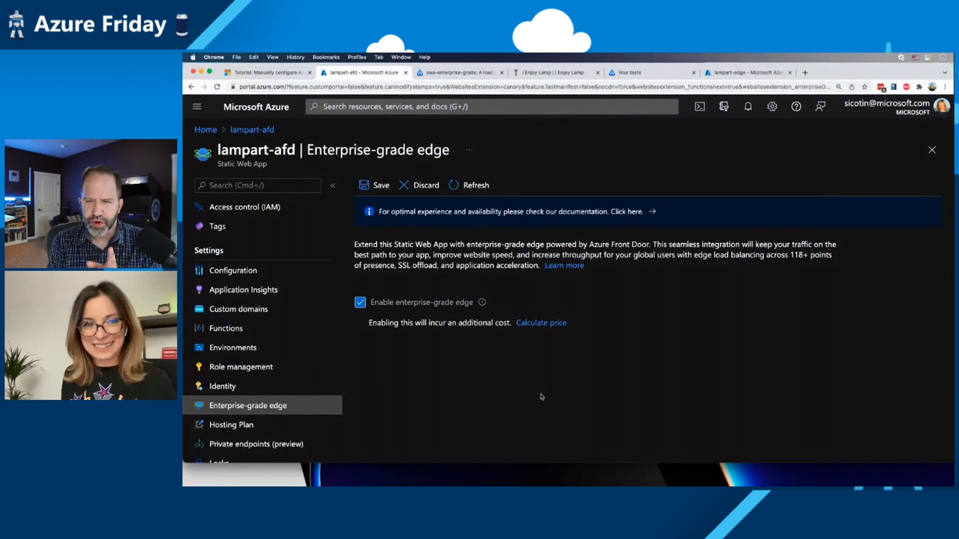
mouse_move(511, 393)
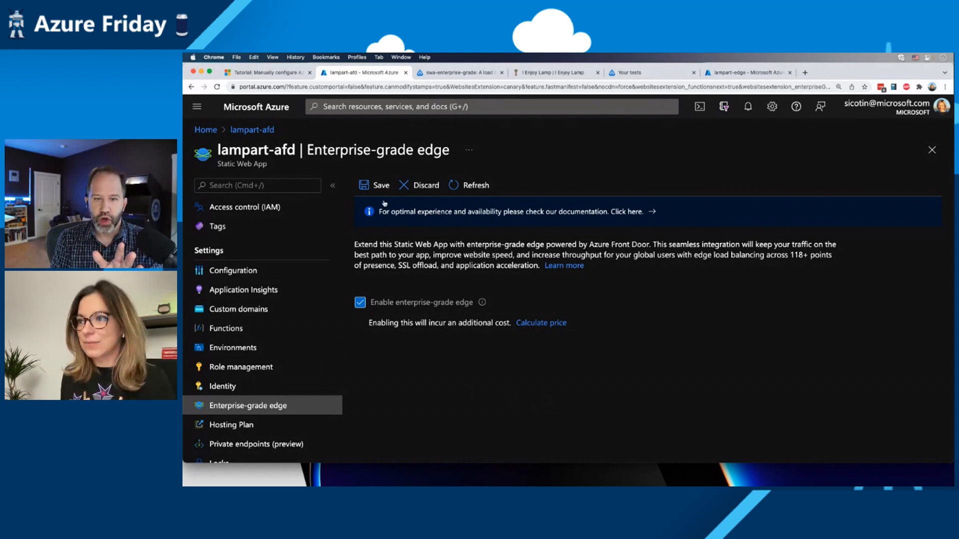
mouse_move(380, 186)
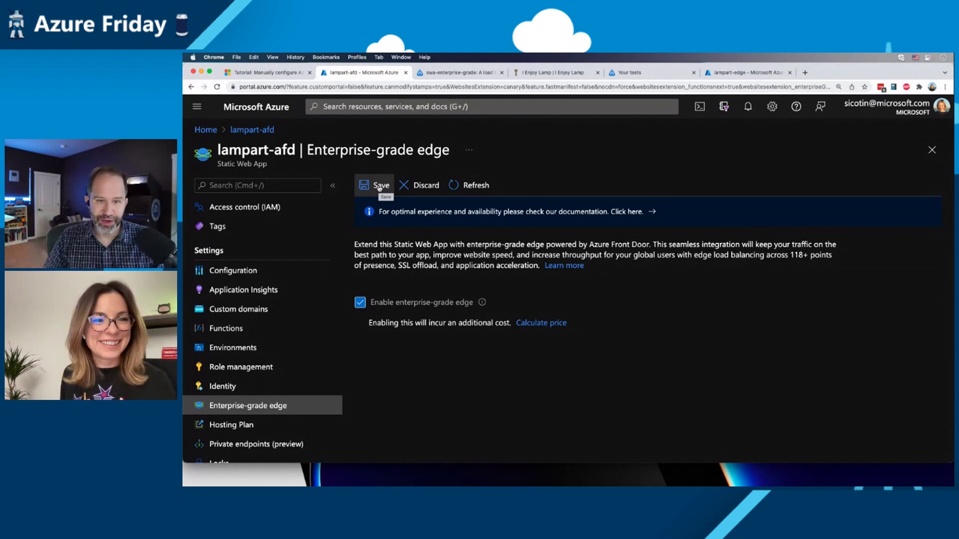
Step: Save the enterprise-grade edge setting and confirm, starting lampart-afd's edge update
left_click(380, 185)
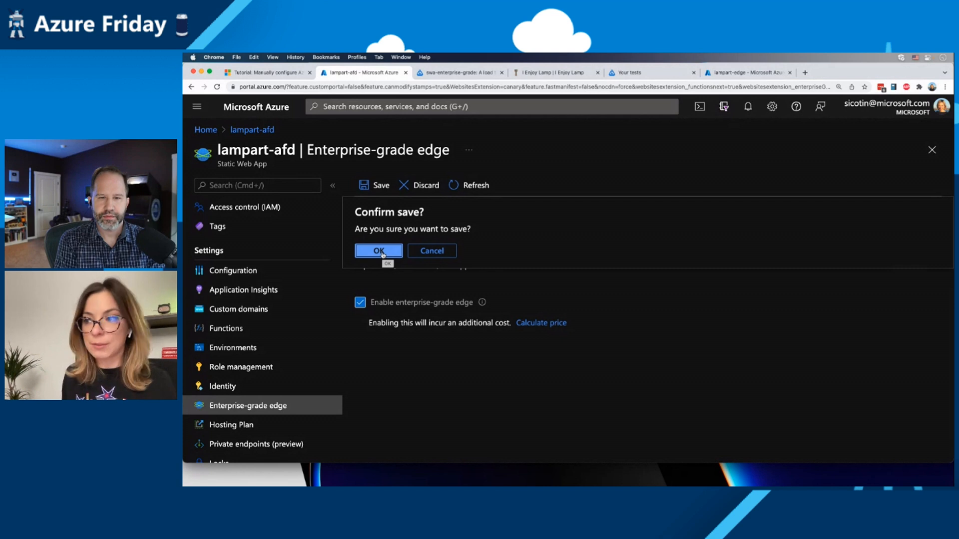
left_click(378, 251)
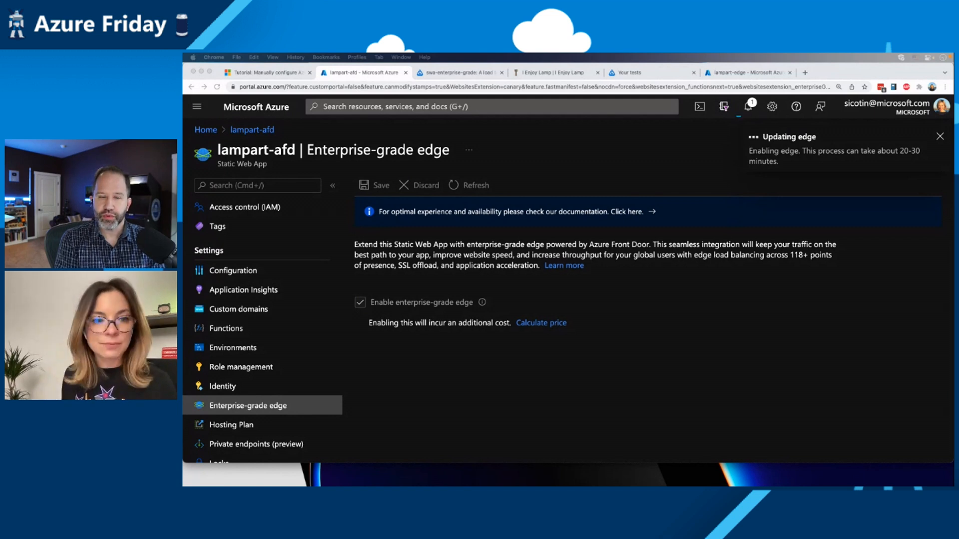
Step: Check the portal notifications showing the lampart-afd edge update running
left_click(940, 136)
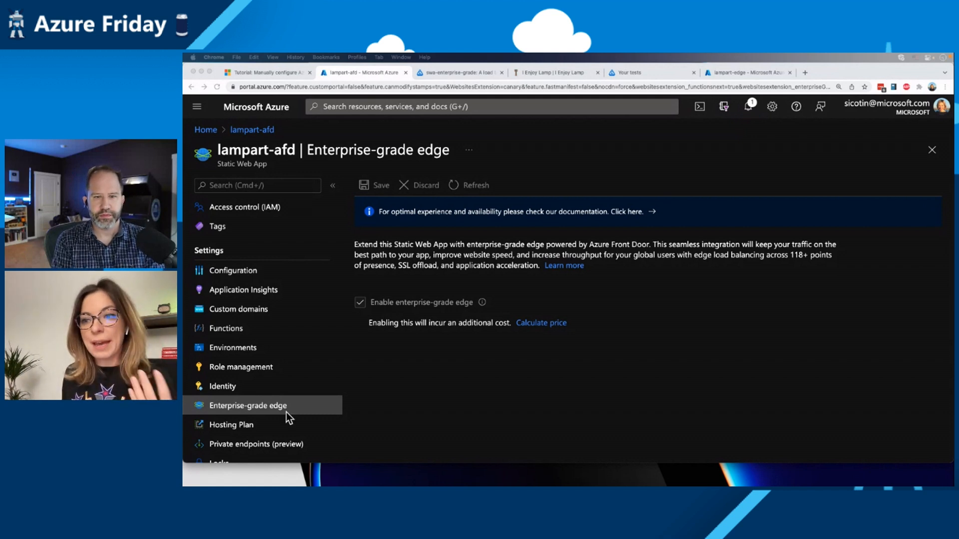
mouse_move(249, 337)
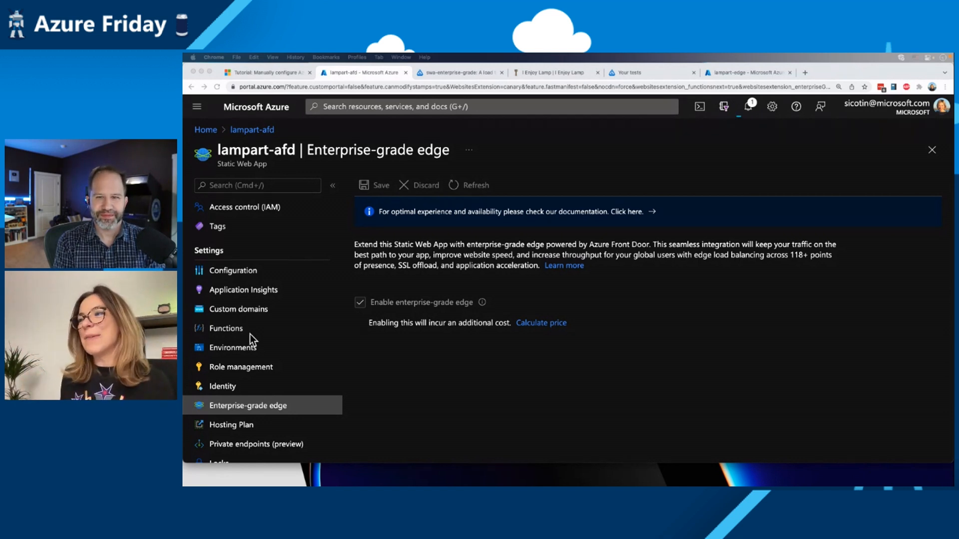
mouse_move(766, 279)
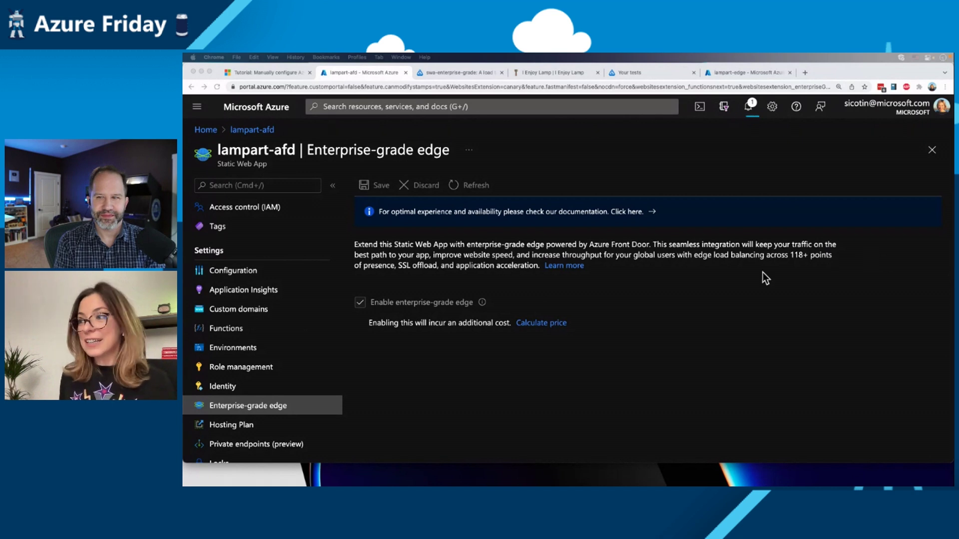
mouse_move(548, 282)
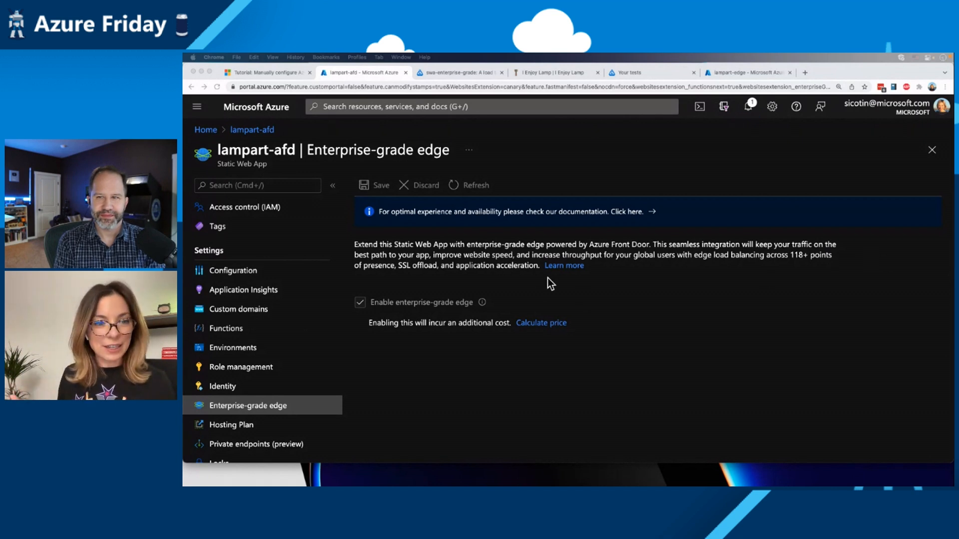
mouse_move(628, 310)
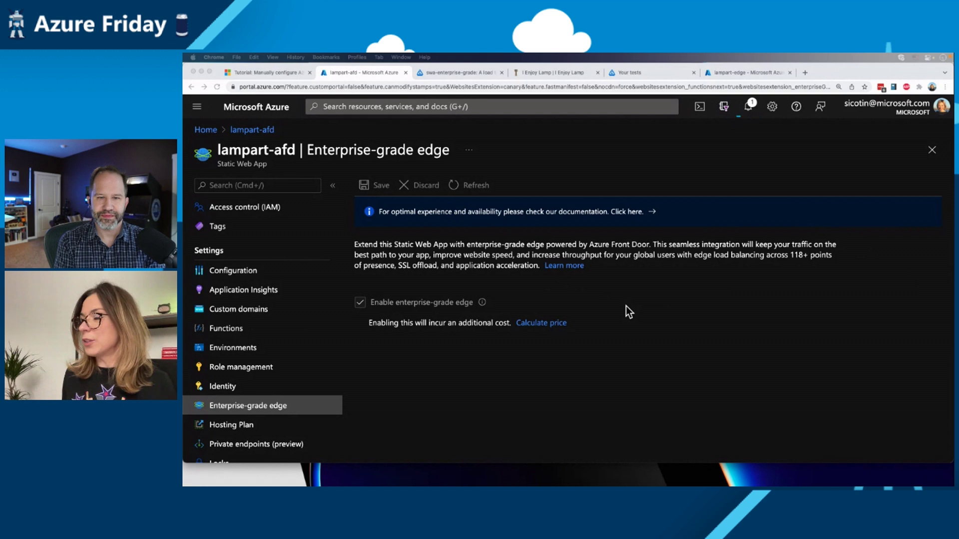
left_click(747, 106)
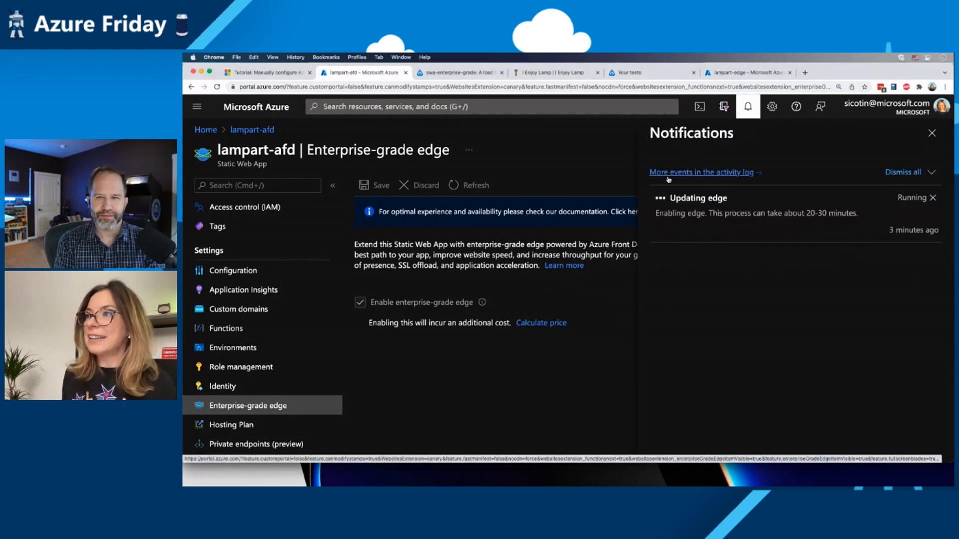
Step: Glance at the lampart-edge Static Web App overview, then switch to the loader.io test results
left_click(745, 72)
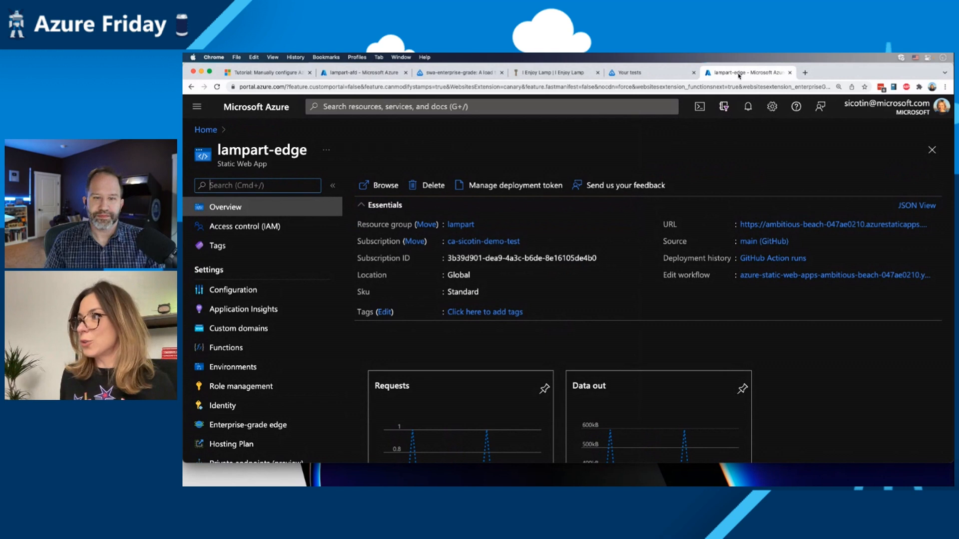
left_click(458, 72)
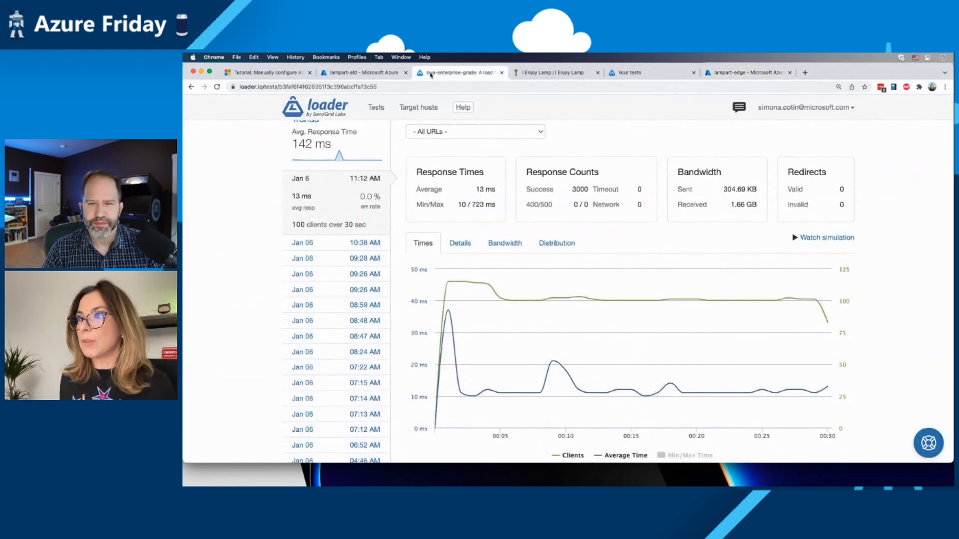
mouse_move(455, 83)
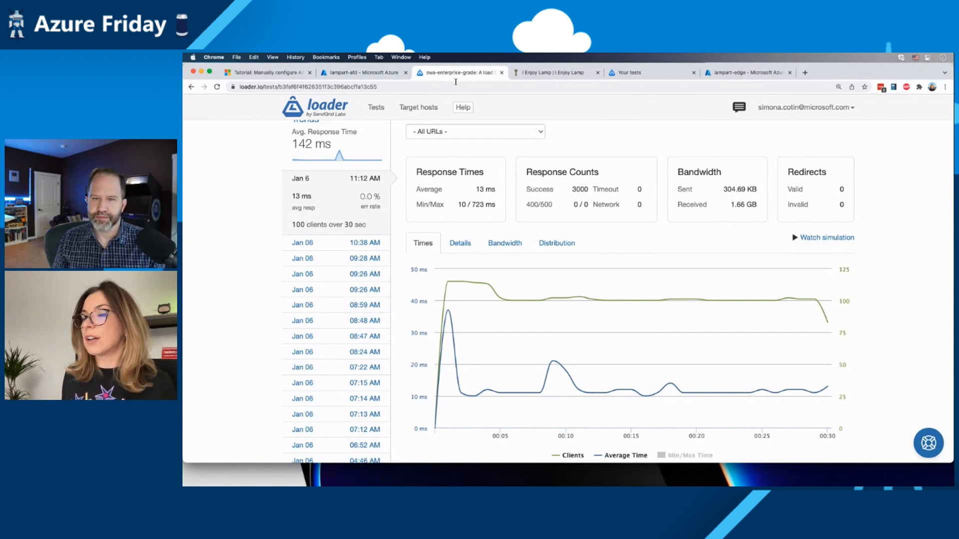
mouse_move(623, 141)
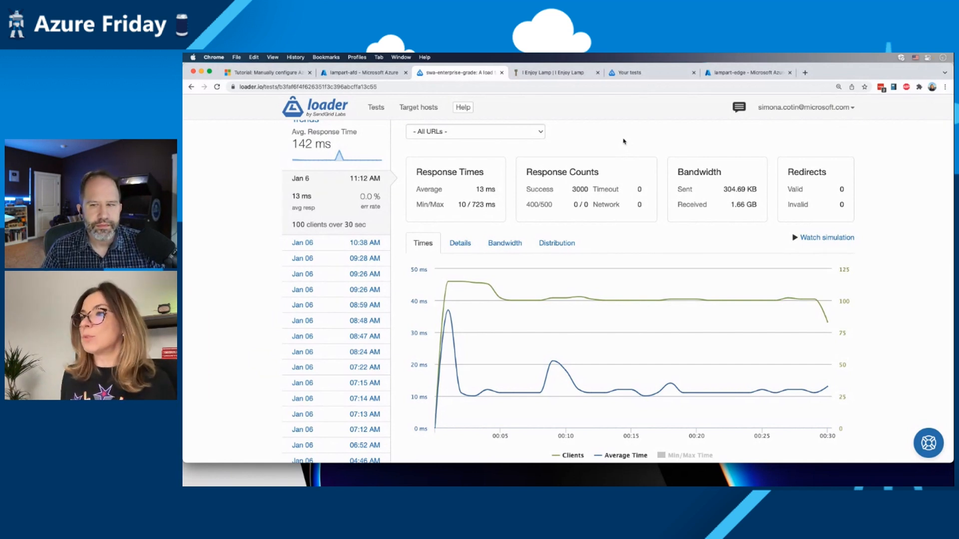
Step: Open the swa-enterprise-grade test (100 clients, 30 sec, aswa.site) for editing and start a new run
scroll("up", 3)
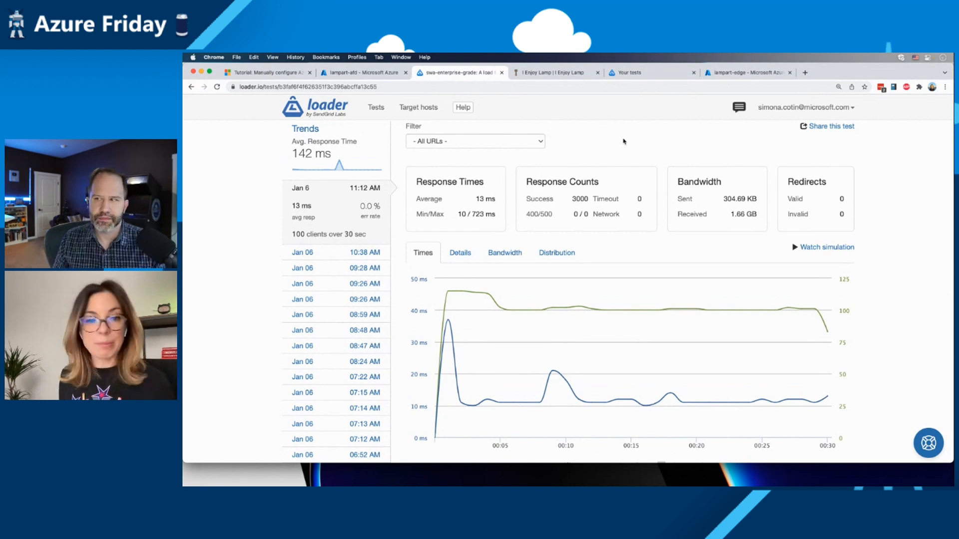
mouse_move(724, 143)
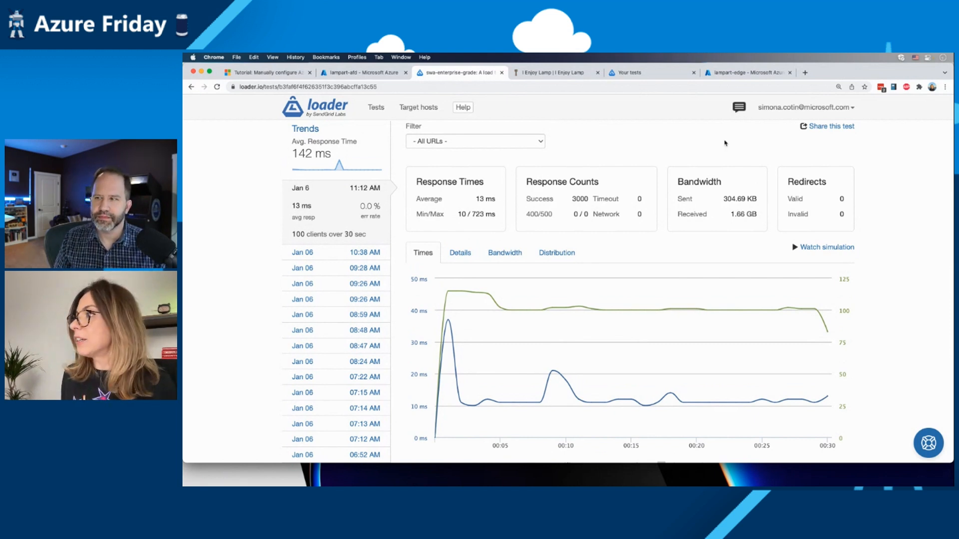
scroll("down", 3)
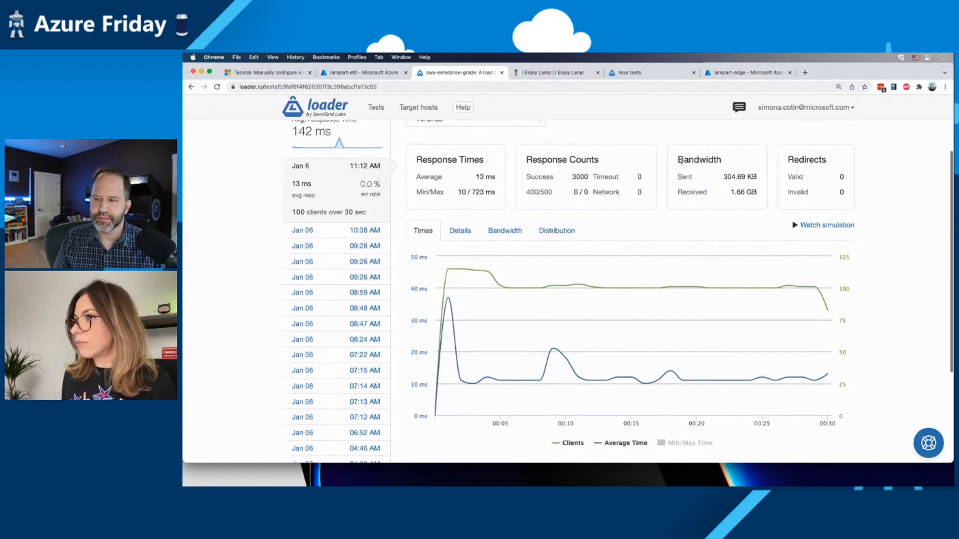
left_click(798, 161)
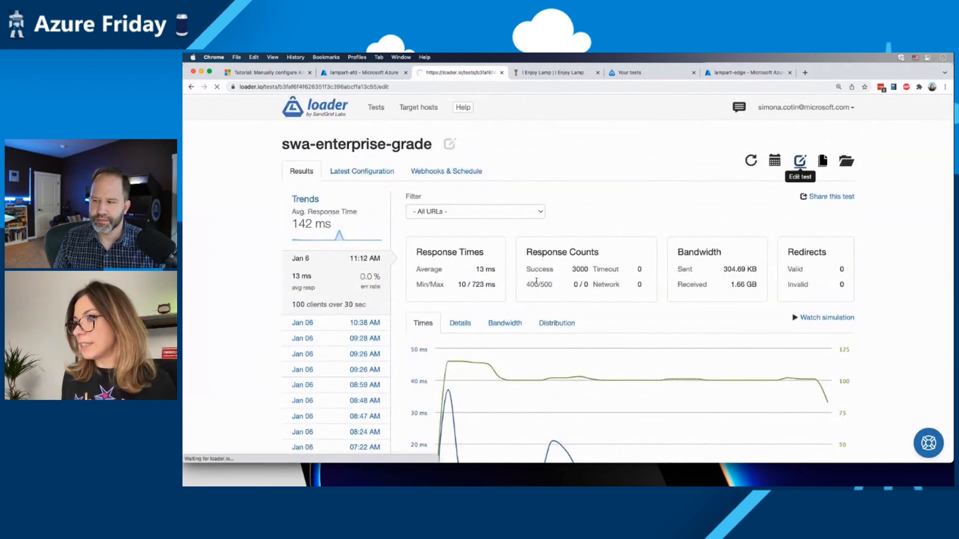
left_click(799, 161)
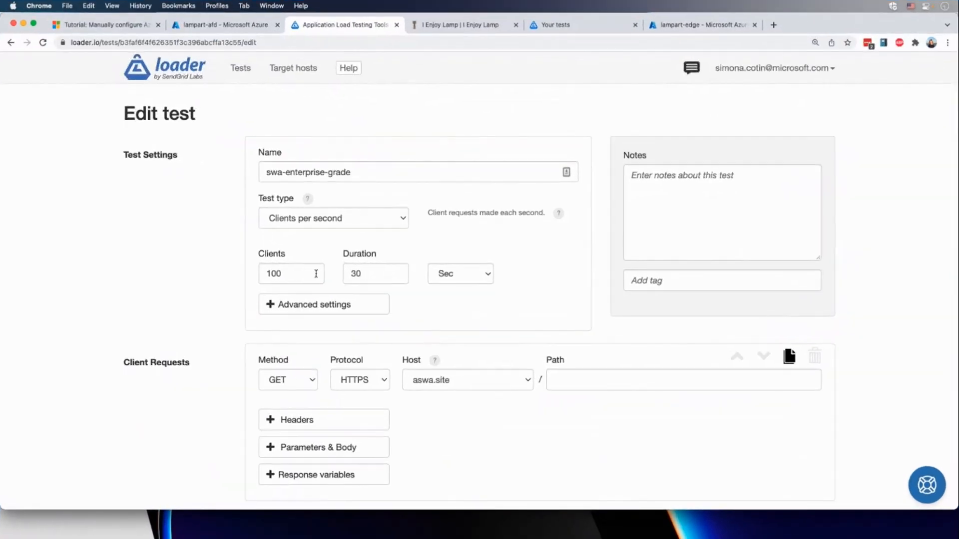
mouse_move(324, 330)
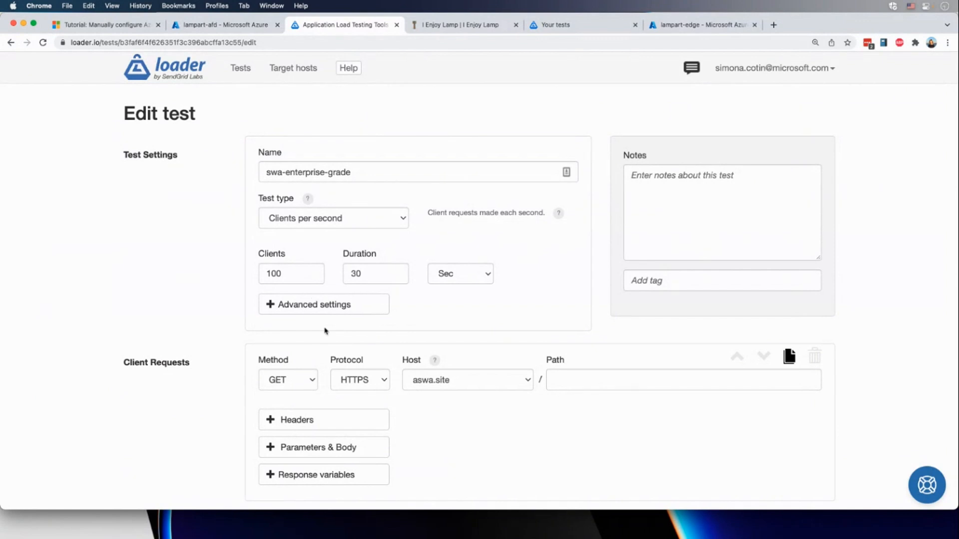
scroll("down", 3)
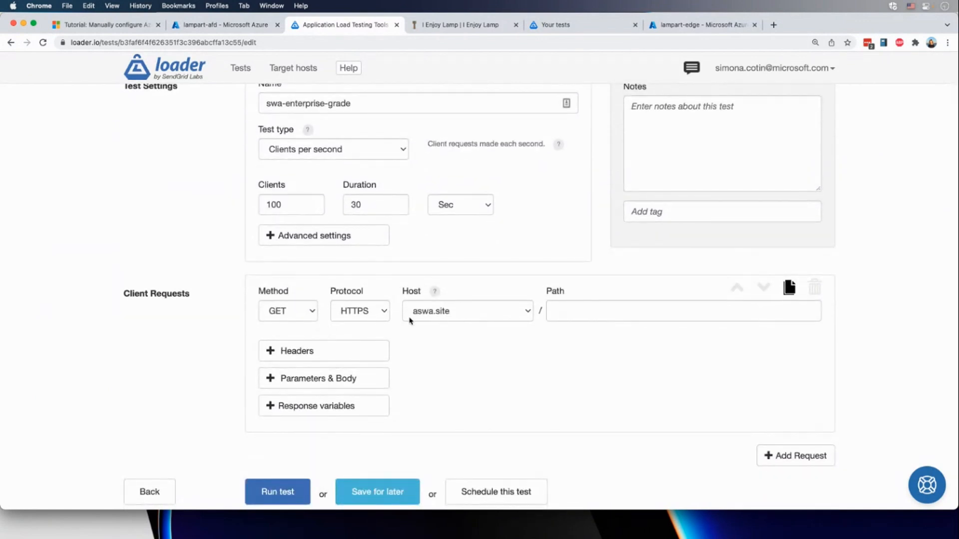
mouse_move(436, 319)
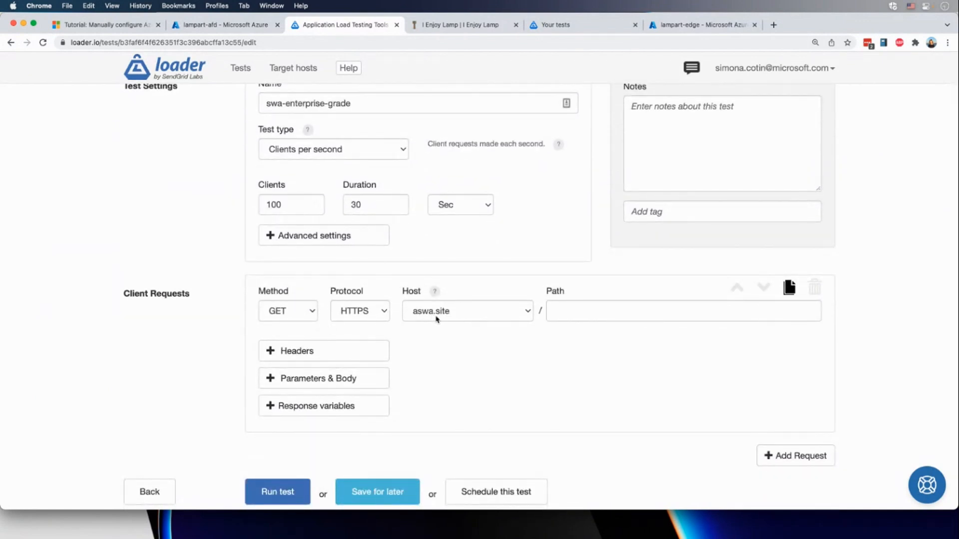
left_click(276, 491)
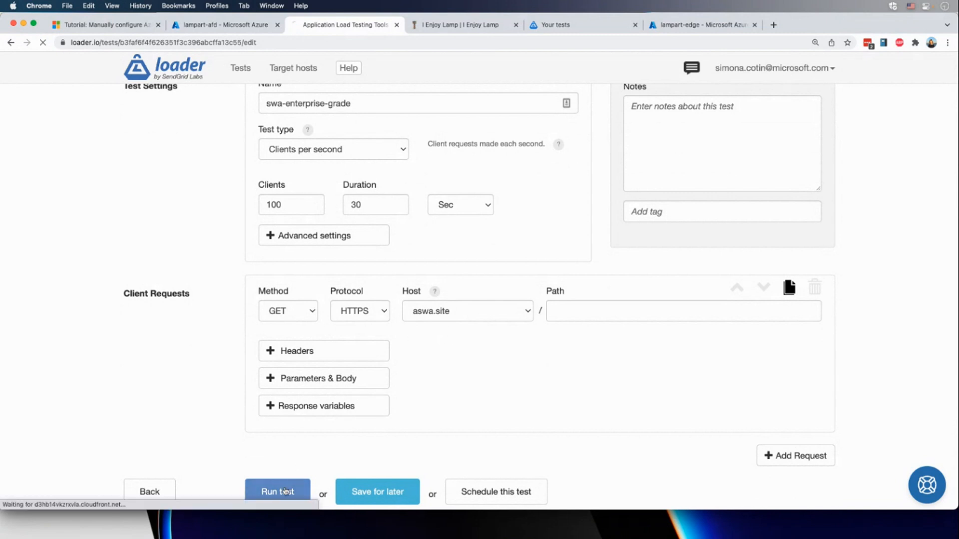
Step: Let the 100-client run finish showing 12 ms average and 3000 successes, then reopen the test settings
left_click(276, 492)
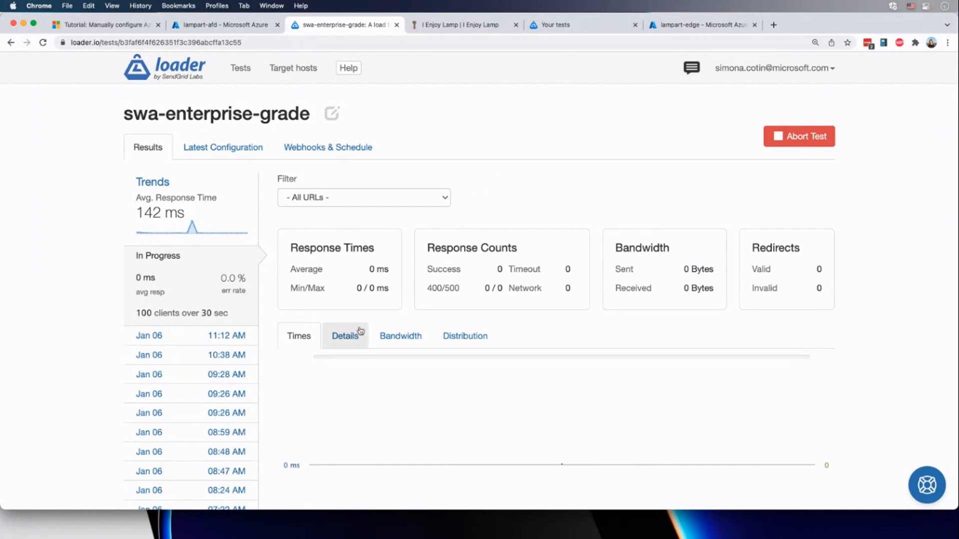
scroll("down", 3)
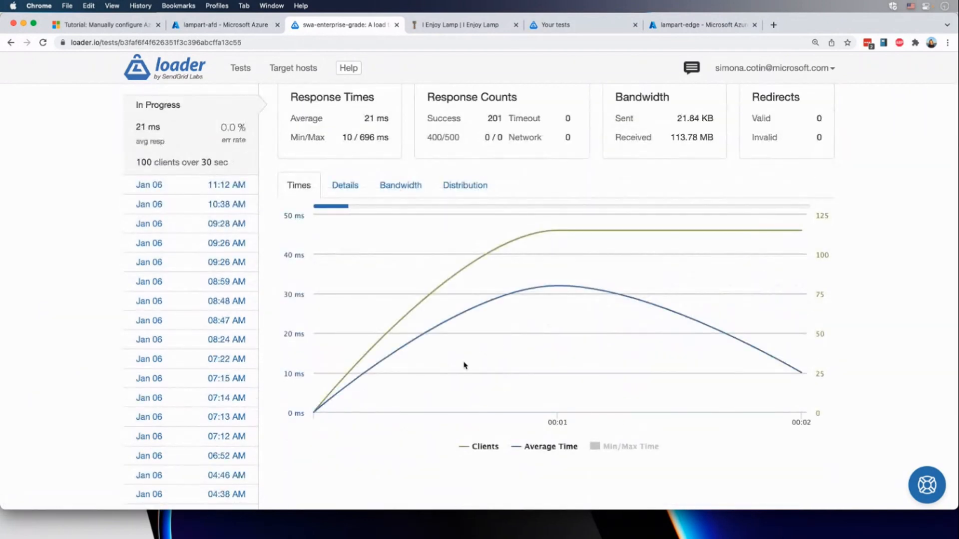
mouse_move(435, 287)
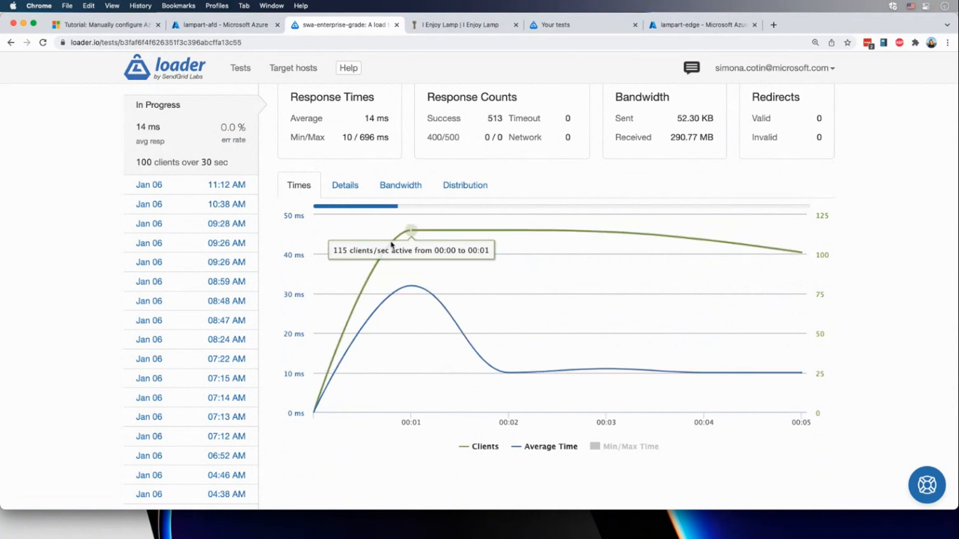
mouse_move(445, 374)
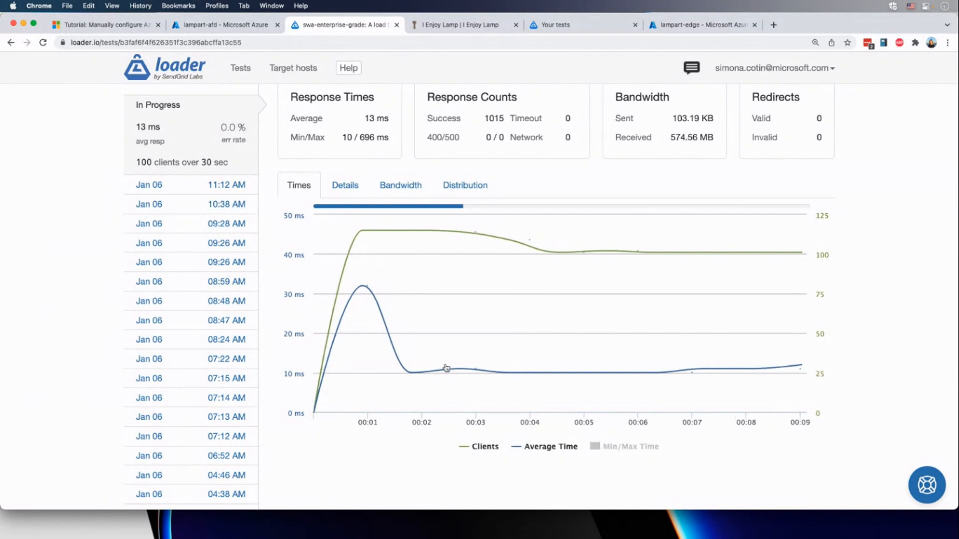
mouse_move(516, 372)
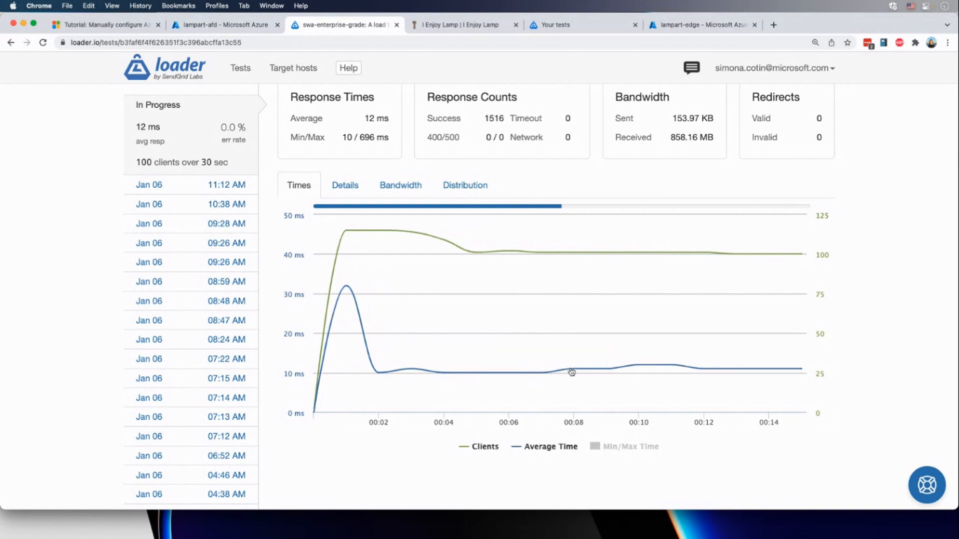
mouse_move(573, 368)
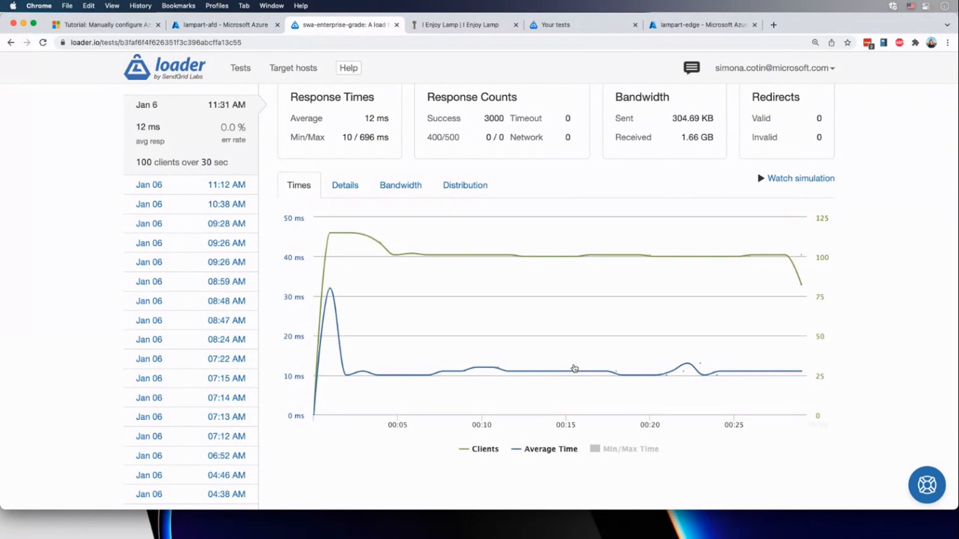
mouse_move(573, 358)
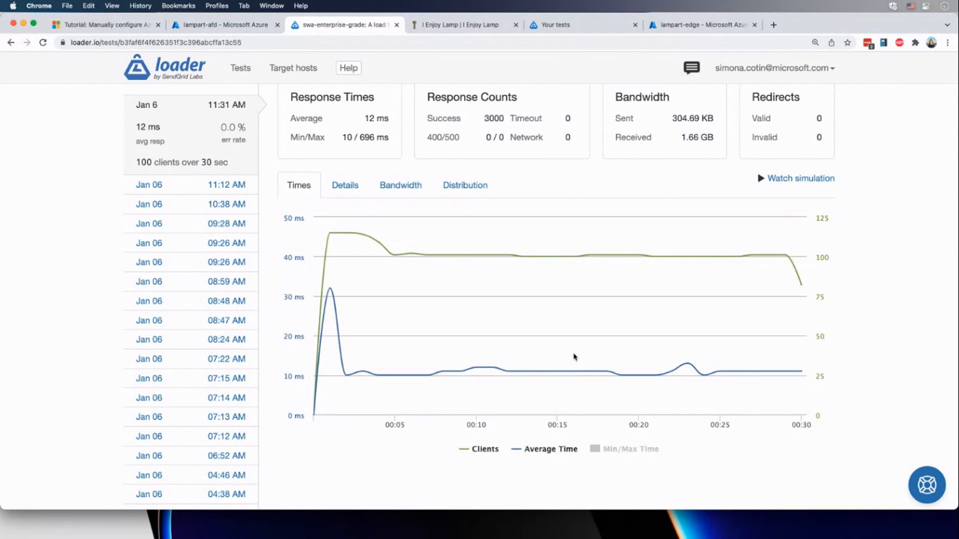
scroll("up", 3)
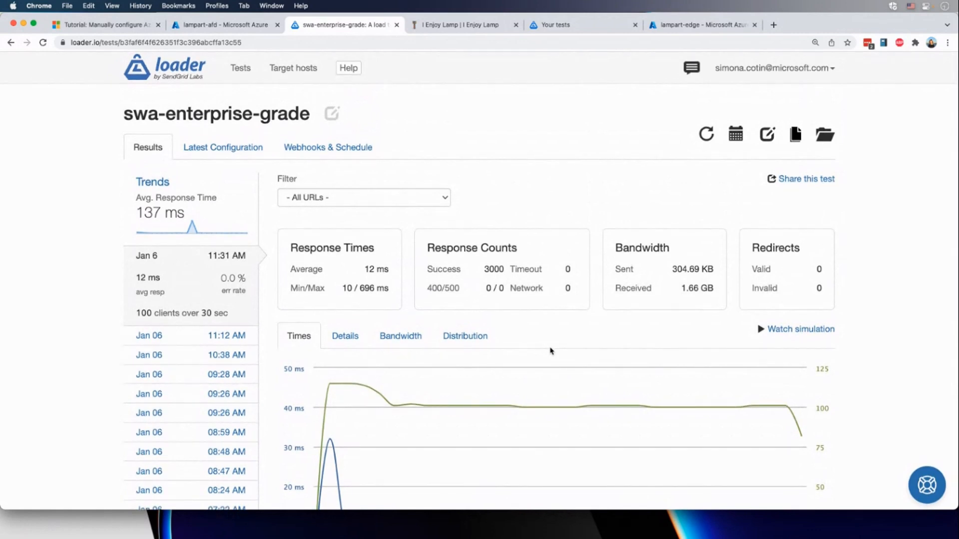
mouse_move(560, 345)
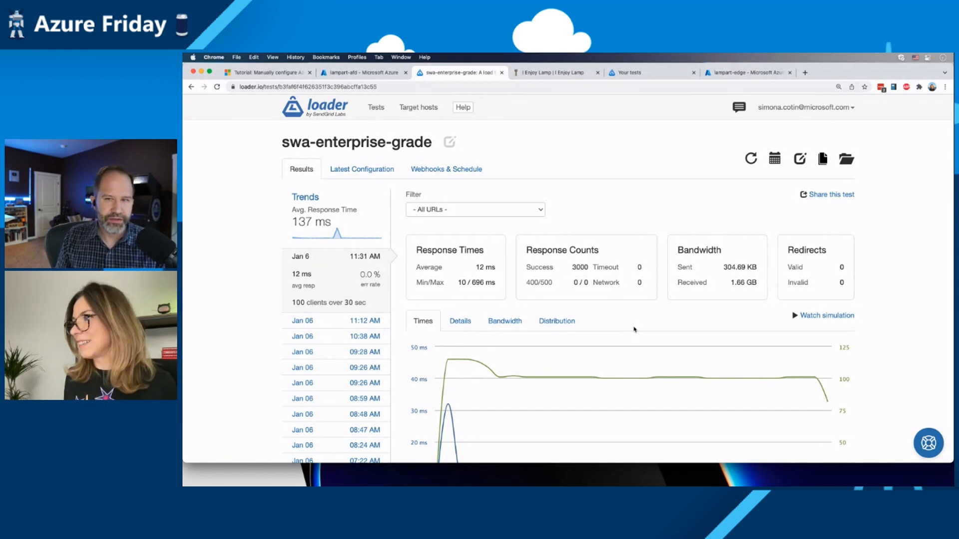
left_click(798, 159)
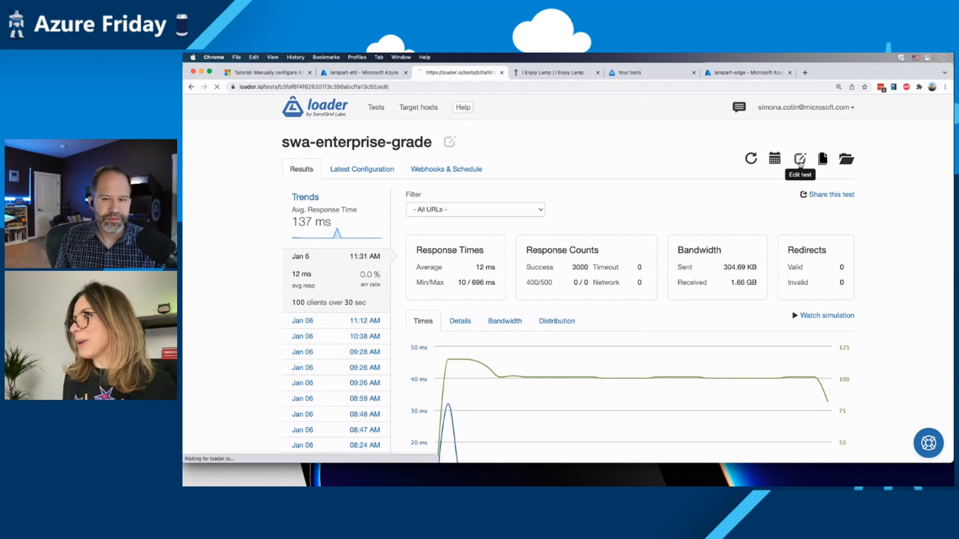
Step: Rerun swa-enterprise-grade with 1000 clients per second for 30 seconds and watch its results
left_click(799, 159)
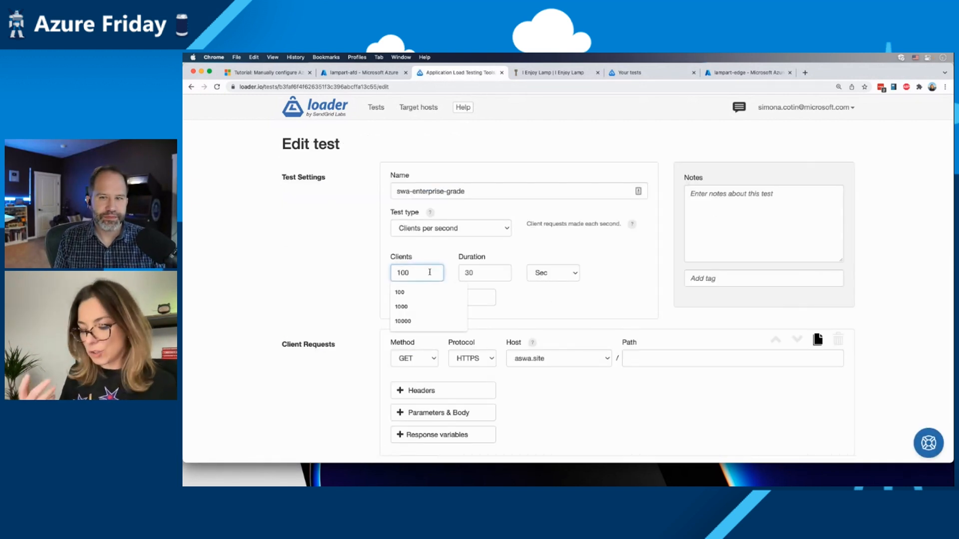
left_click(402, 307)
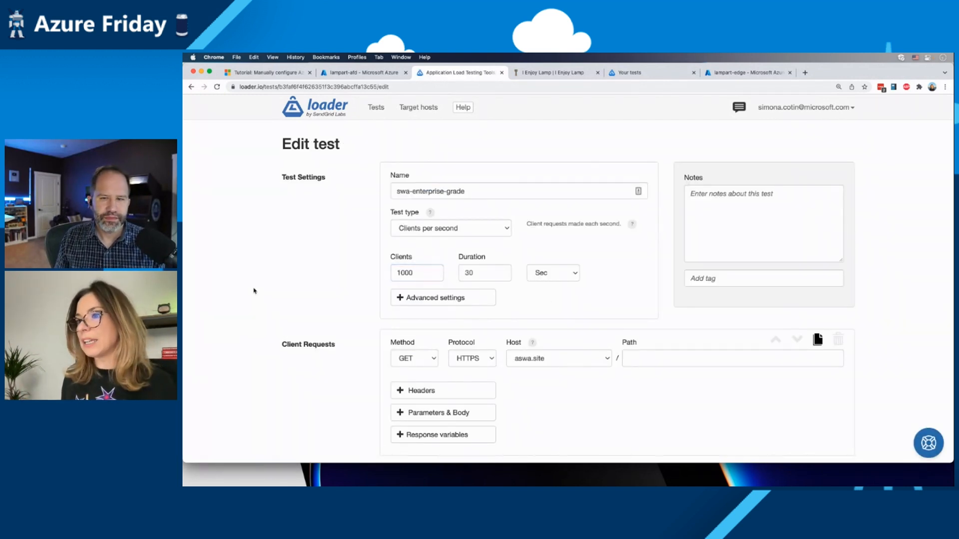
scroll("down", 3)
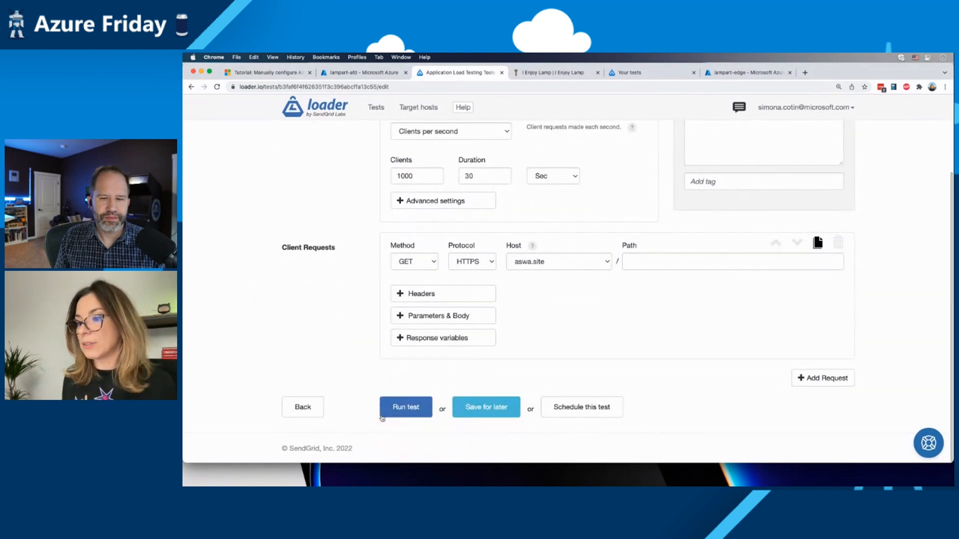
left_click(405, 408)
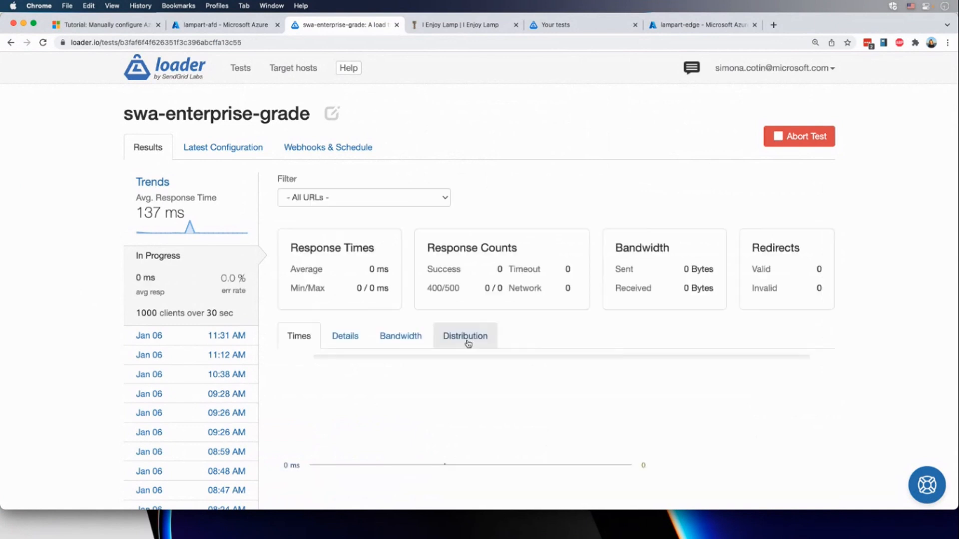
scroll("down", 3)
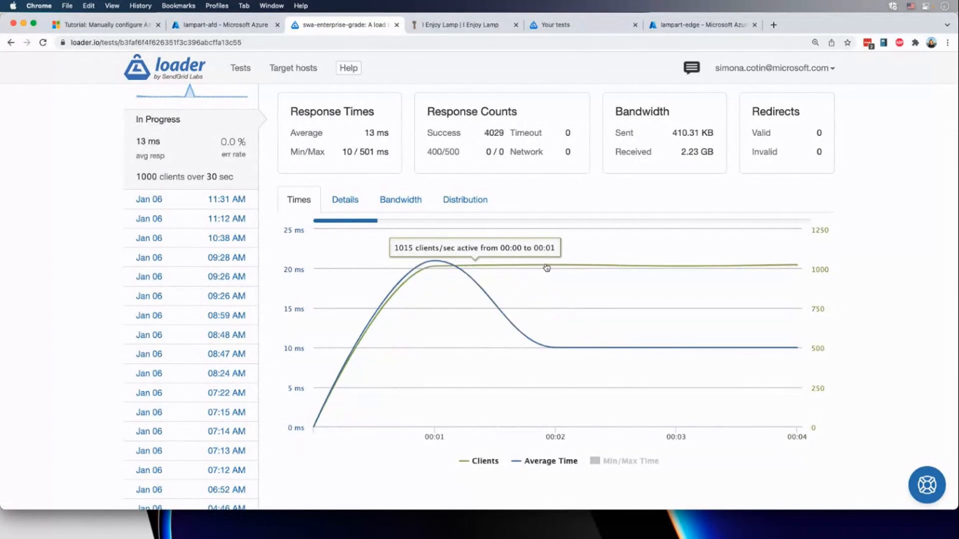
mouse_move(503, 346)
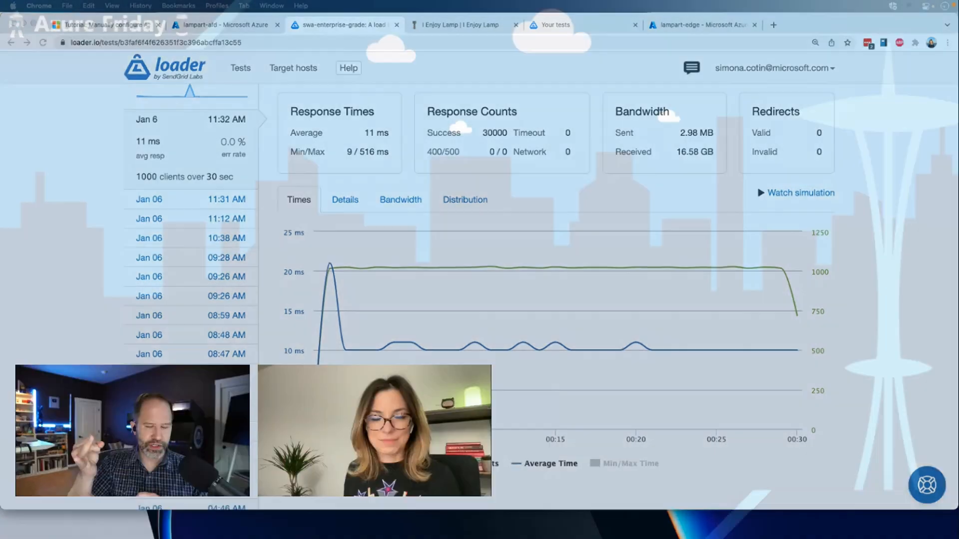
Step: Switch to the Microsoft Docs tutorial on manually configuring Azure Front Door for Static Web Apps
left_click(104, 24)
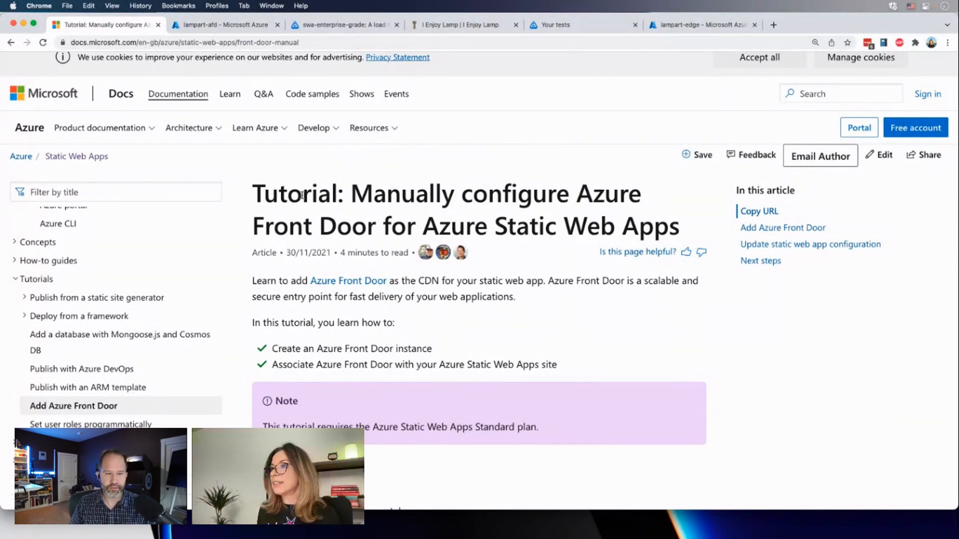
Step: Jump to the tutorial's 'Update static web app configuration' section with the allowedIpRanges and forwardingGateway JSON
scroll("up", 3)
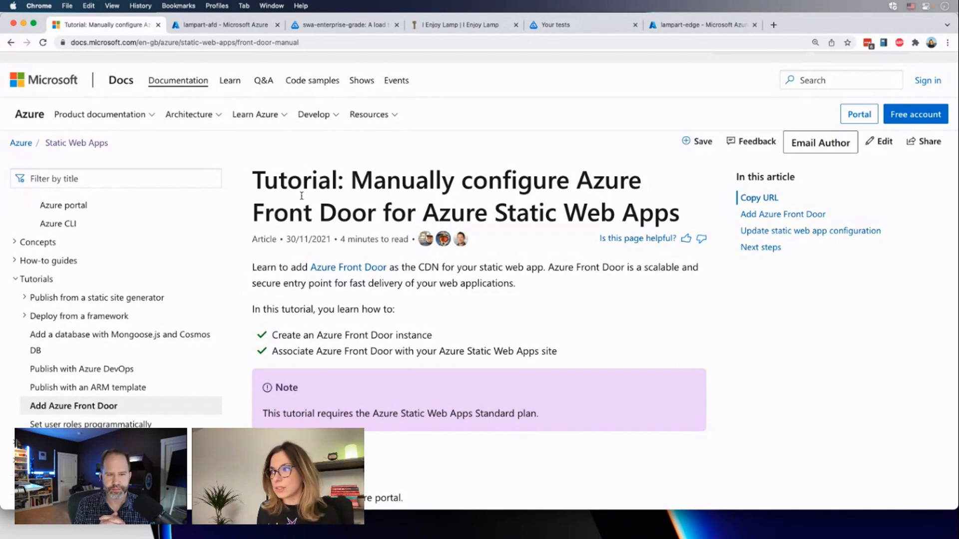
scroll("down", 3)
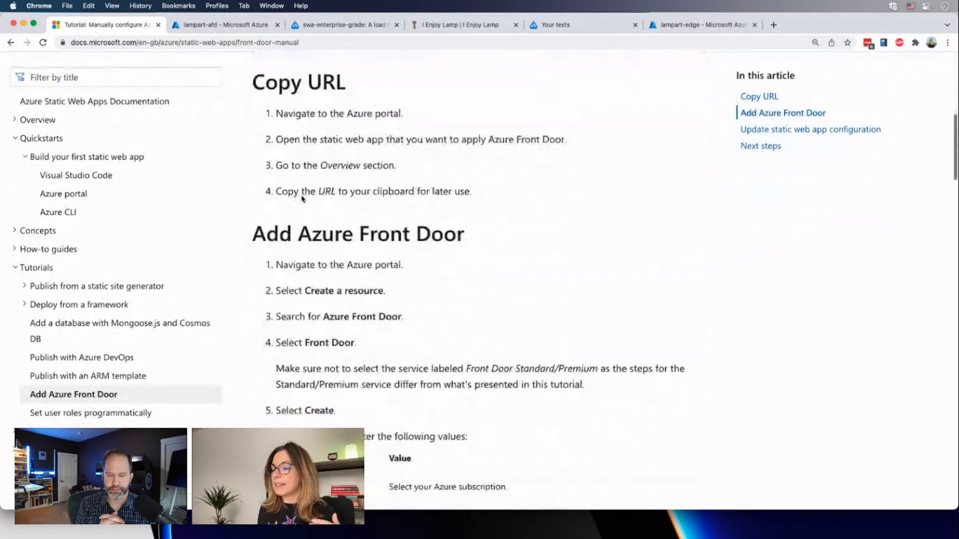
scroll("down", 3)
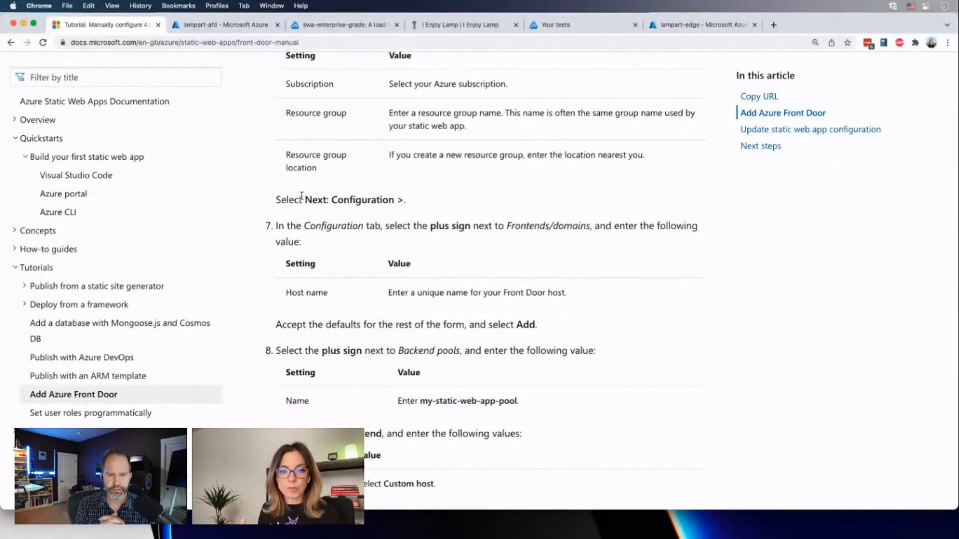
scroll("down", 3)
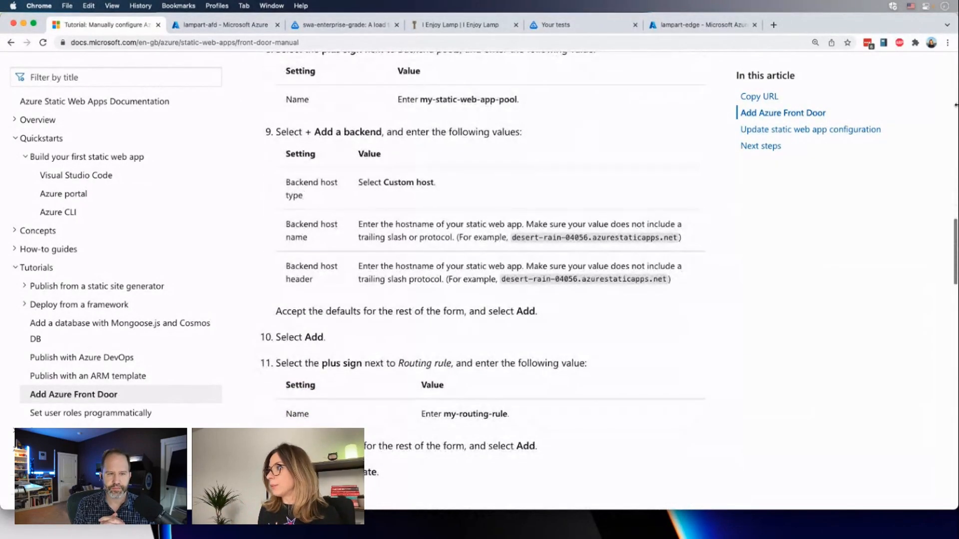
left_click(810, 129)
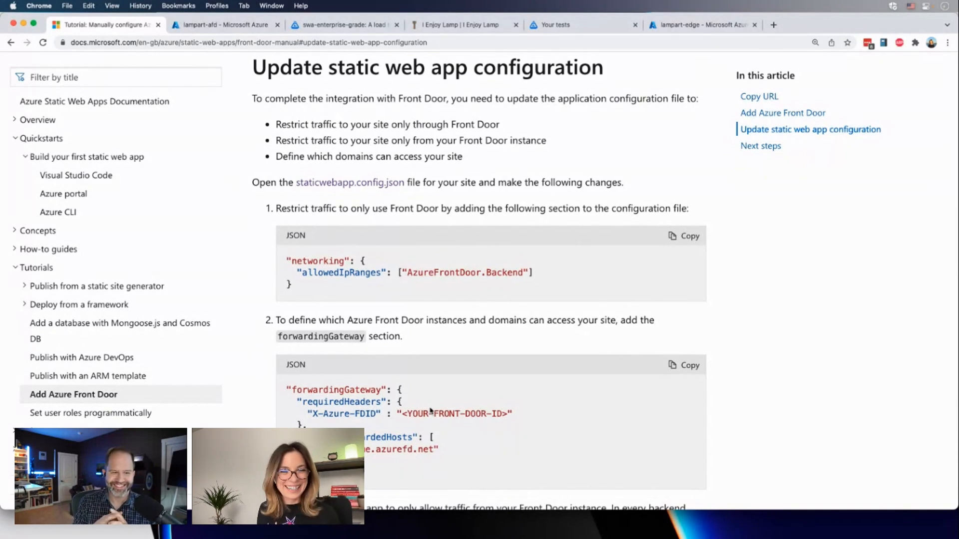
mouse_move(453, 345)
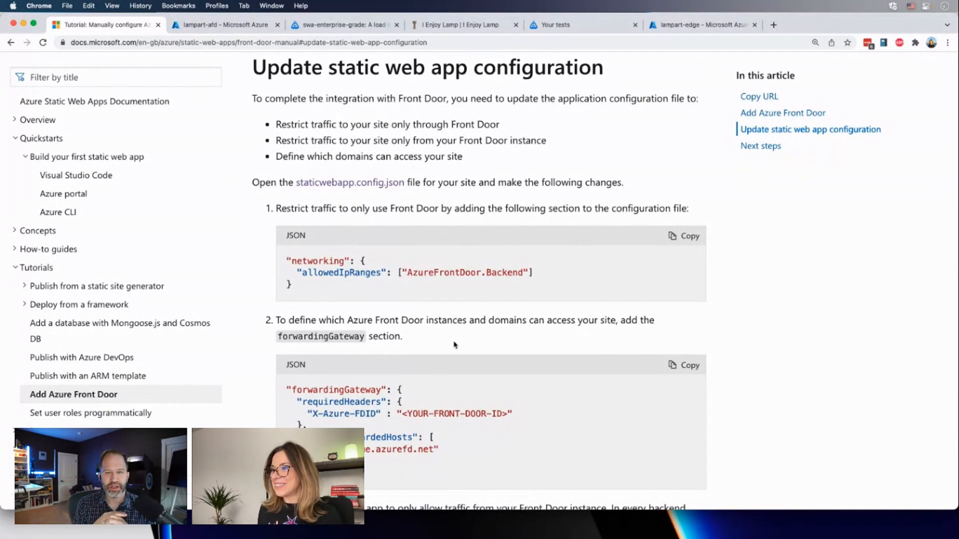